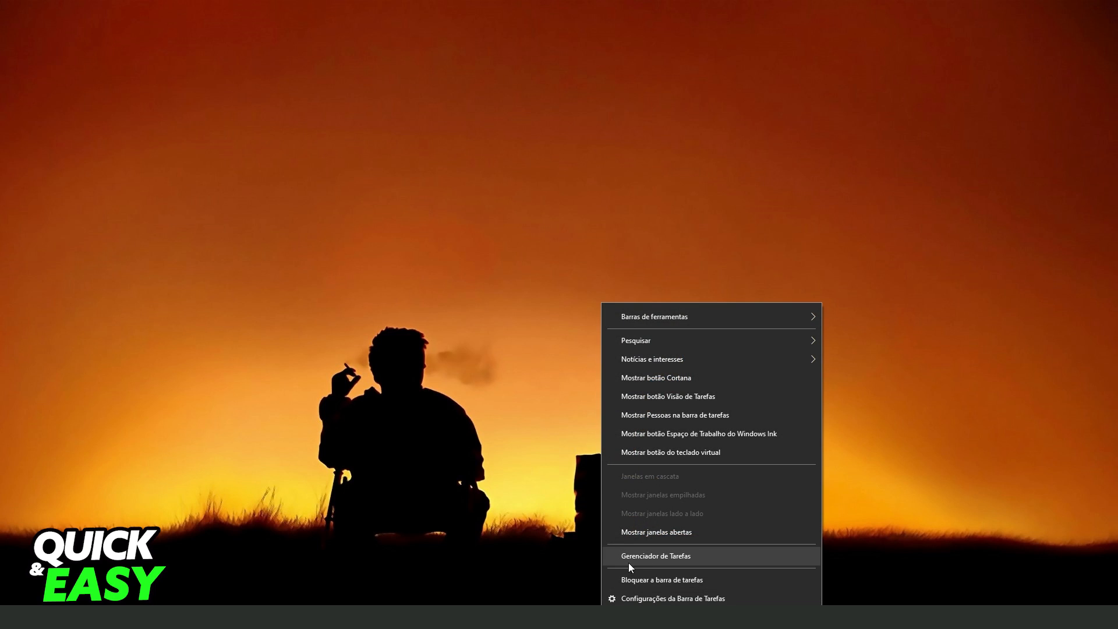
Launch Gerenciador de Tarefas (Task Manager) from the taskbar's right-click menu
left_click(654, 556)
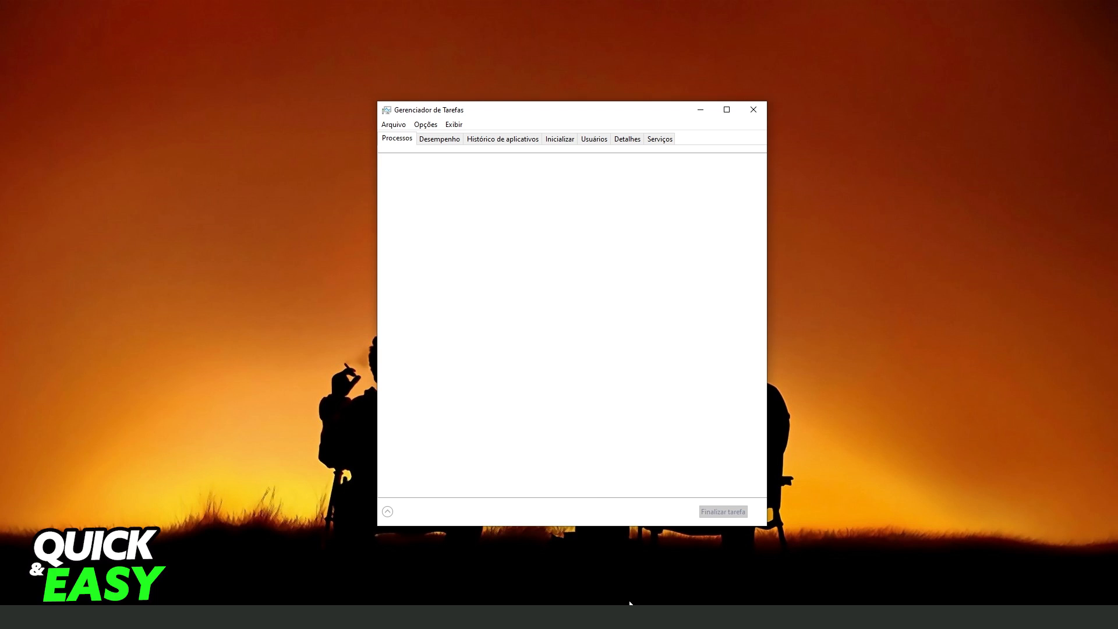
left_click(387, 512)
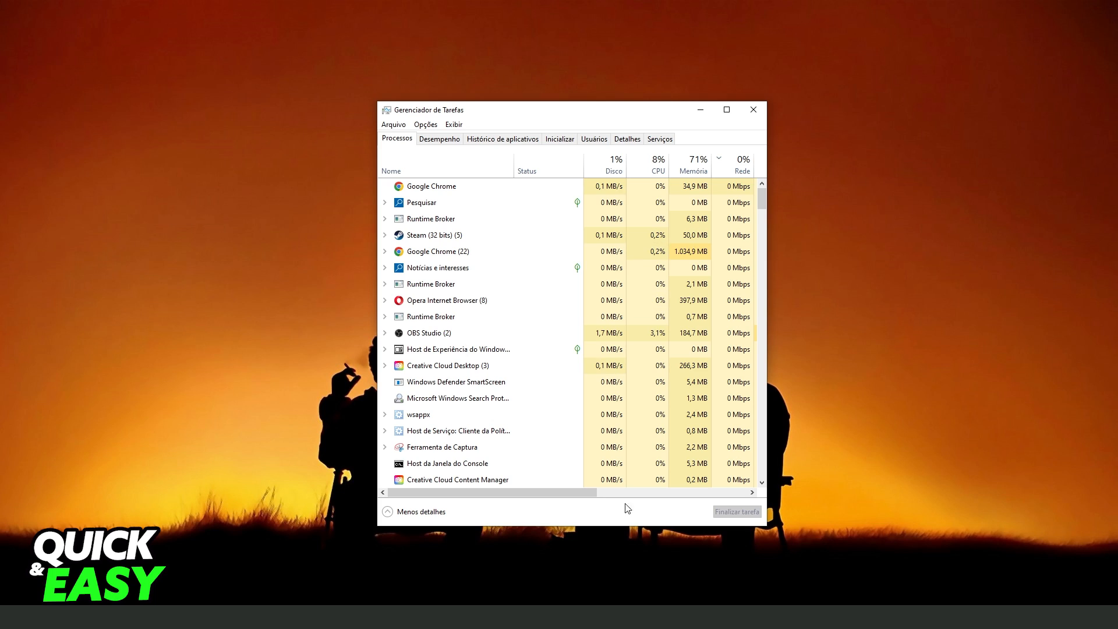
End the Riot Client process in the Processos list and close Task Manager
left_click(436, 251)
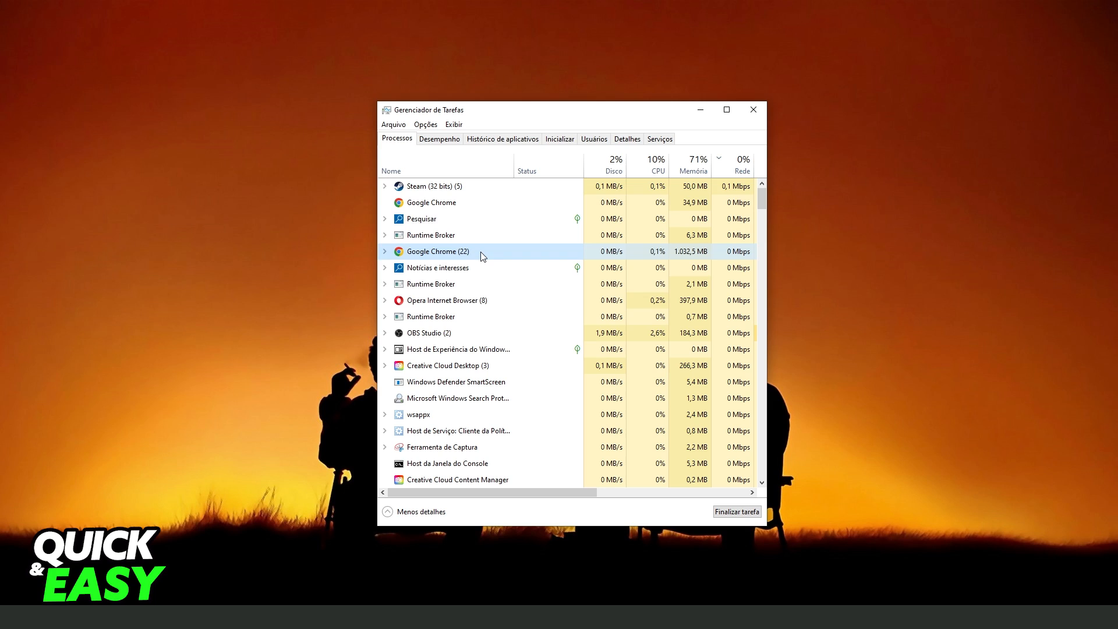
scroll("down", 3)
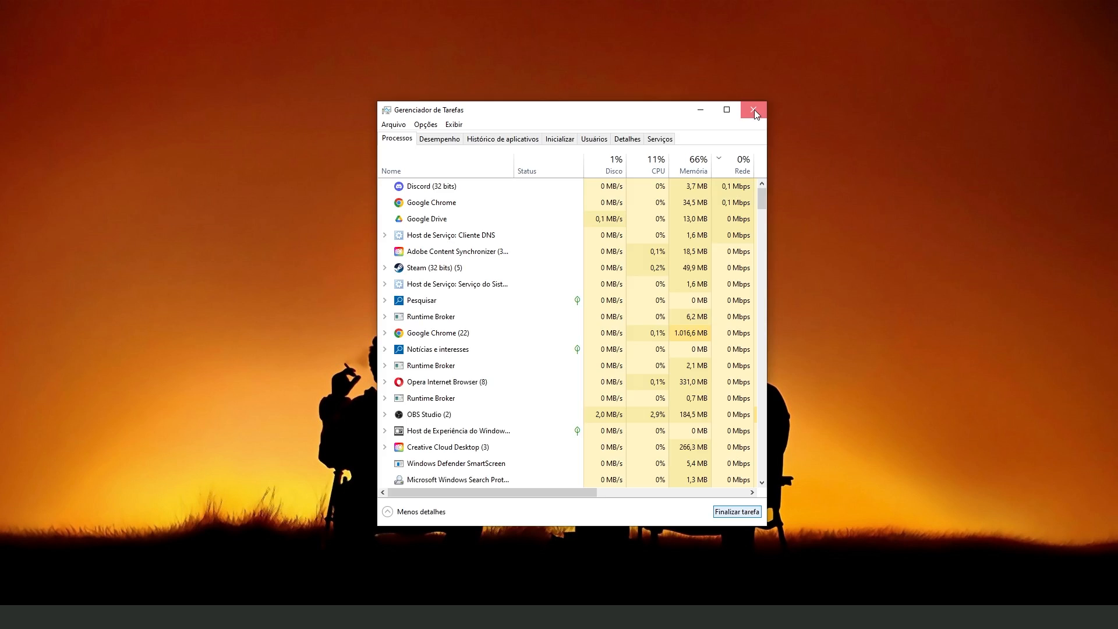
left_click(754, 109)
type("riot client")
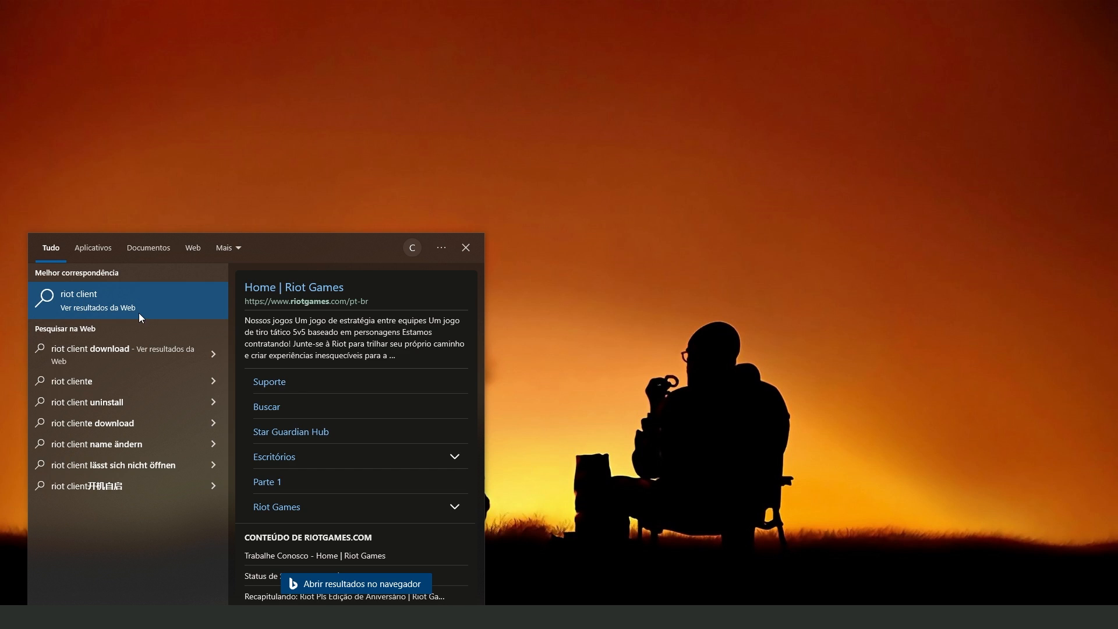
mouse_move(143, 315)
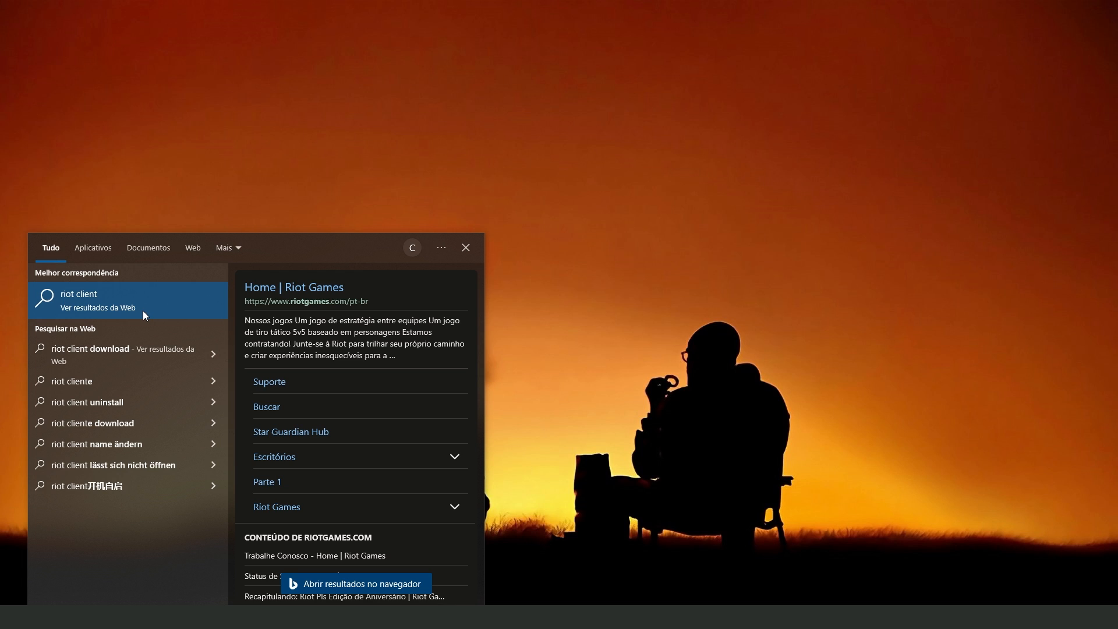